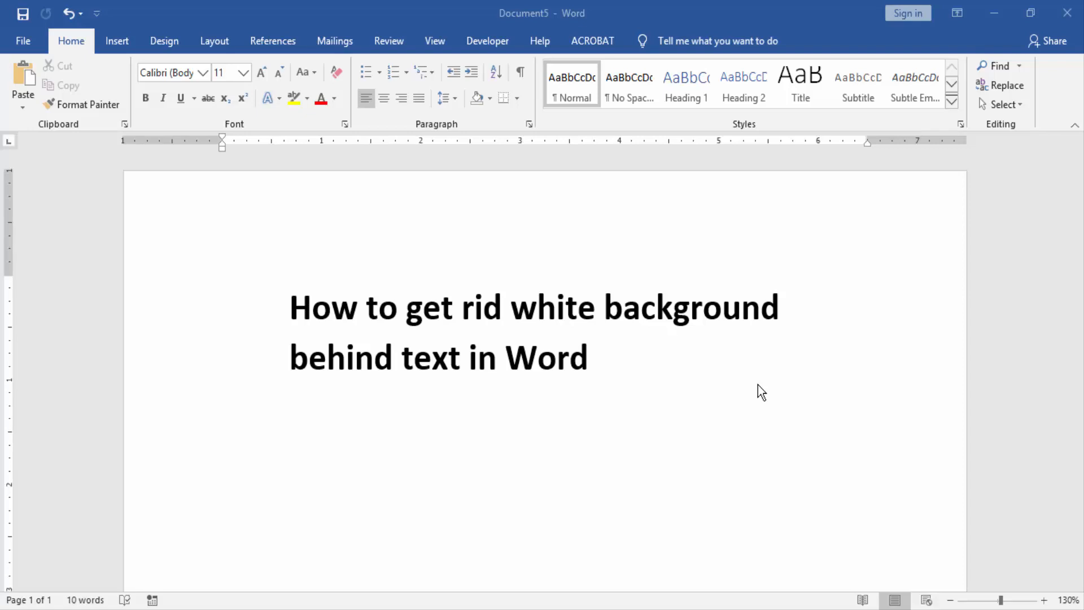
mouse_move(587, 338)
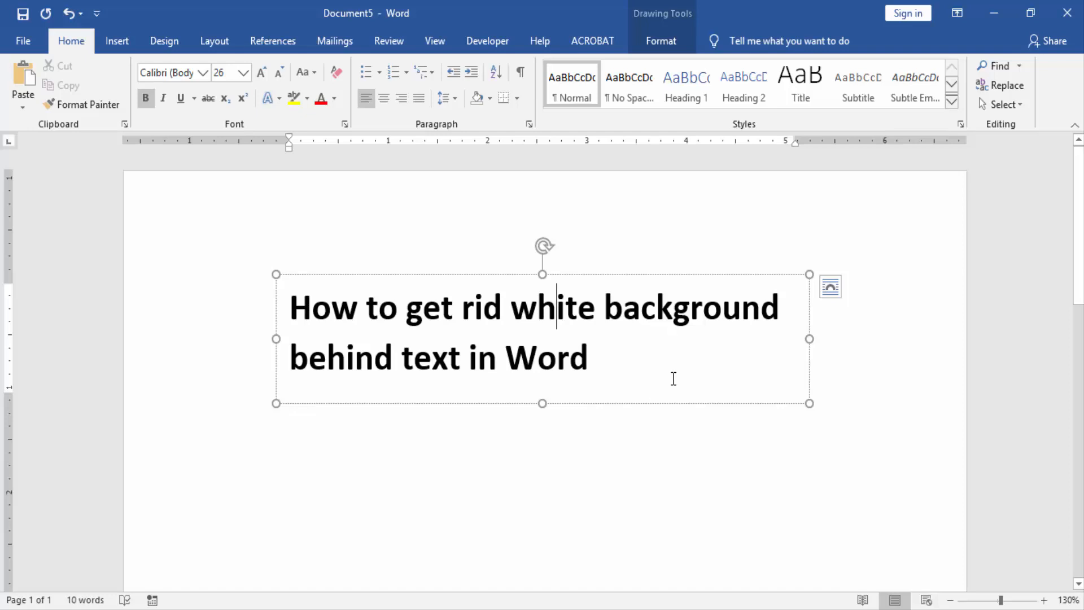
mouse_move(650, 358)
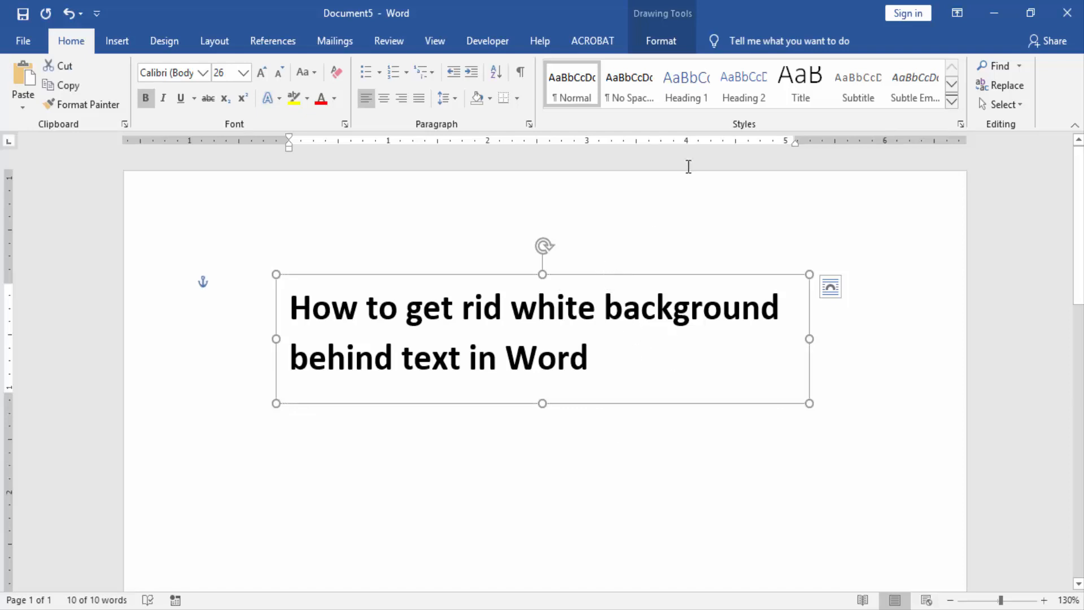
Select the heading's text box as a whole shape to show its drawing format tools.
click(659, 40)
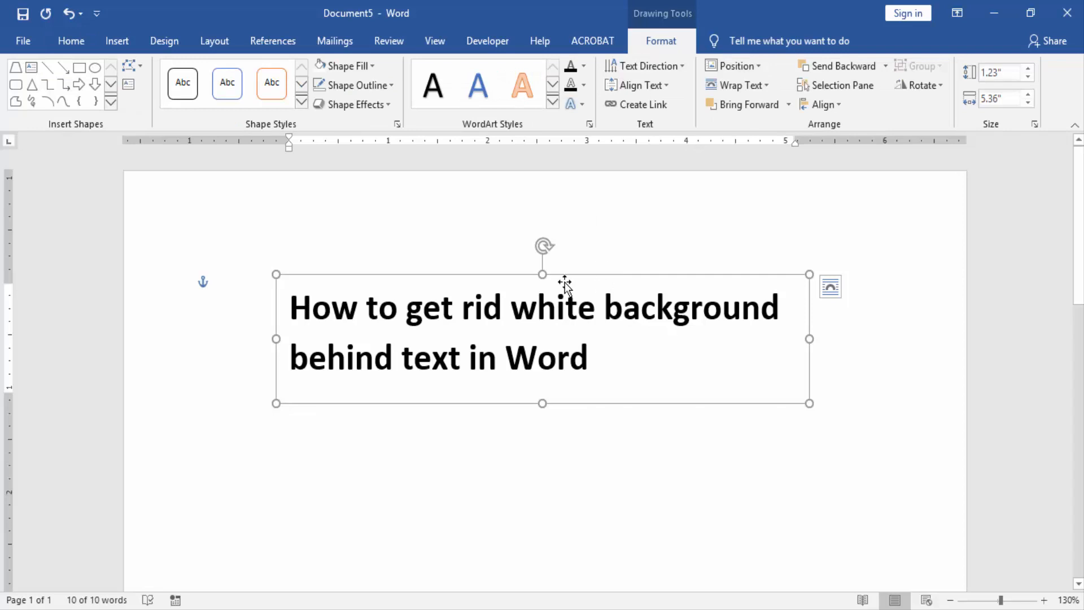
mouse_move(346, 65)
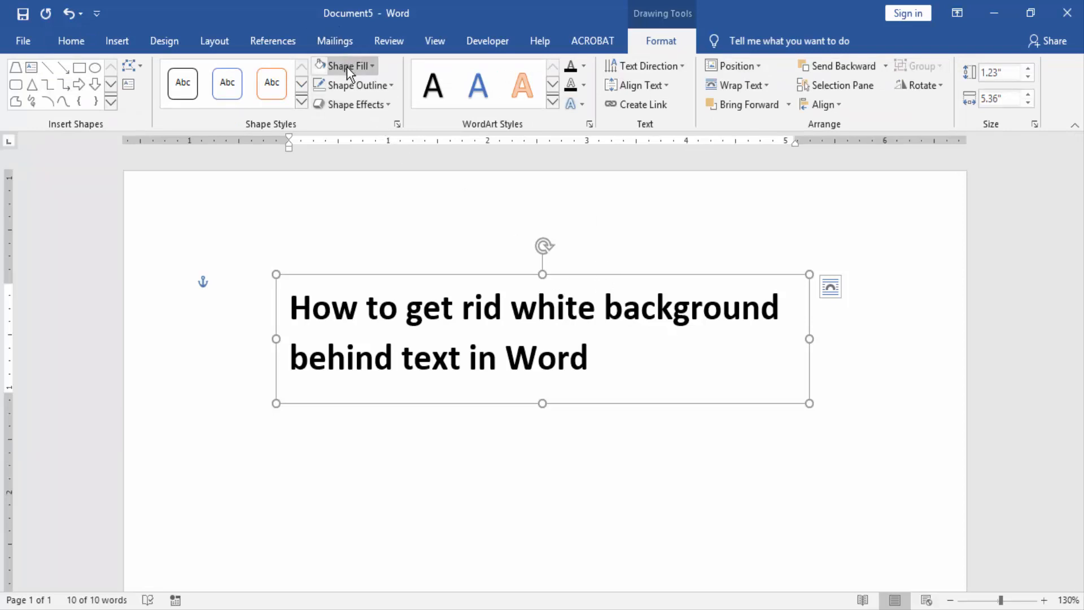
Fill the heading's text box with light blue from Shape Fill, then reopen the fill list.
click(343, 66)
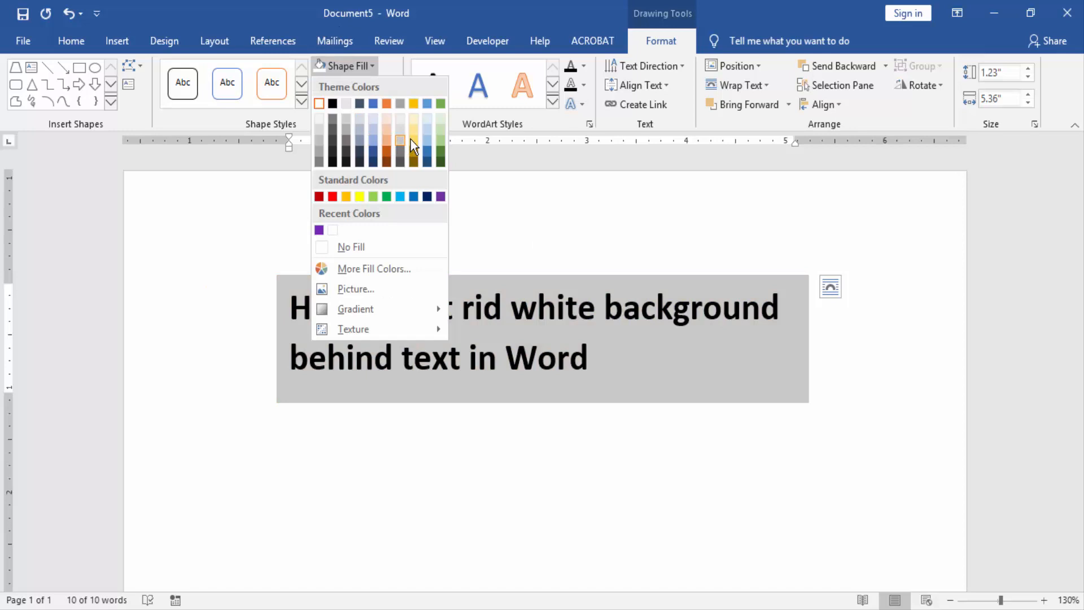
click(399, 141)
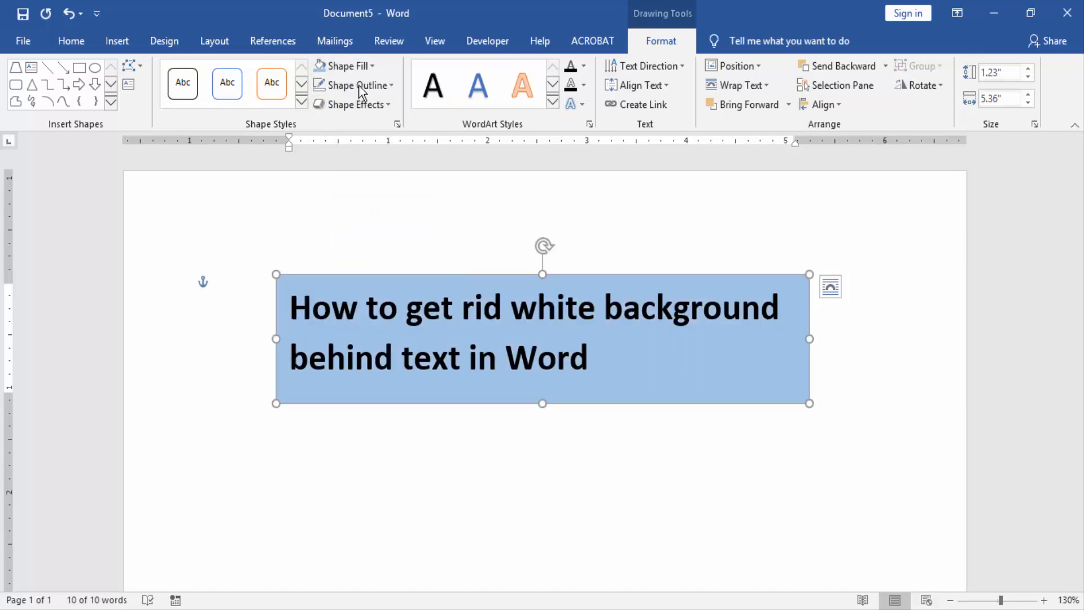
click(345, 65)
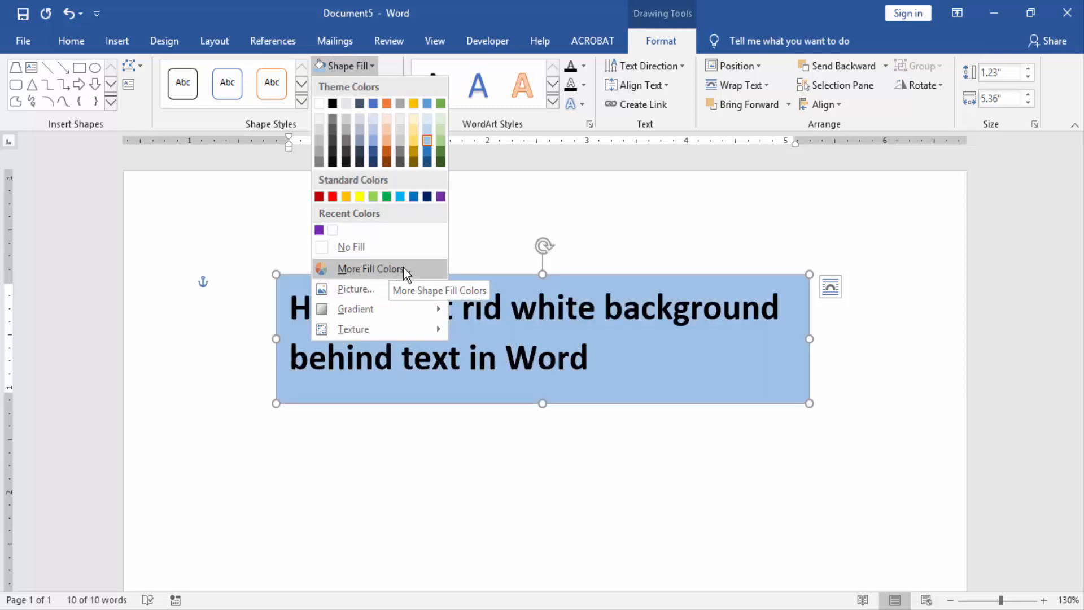
Apply a custom pink fill from More Fill Colors, after briefly trying mint green.
click(372, 268)
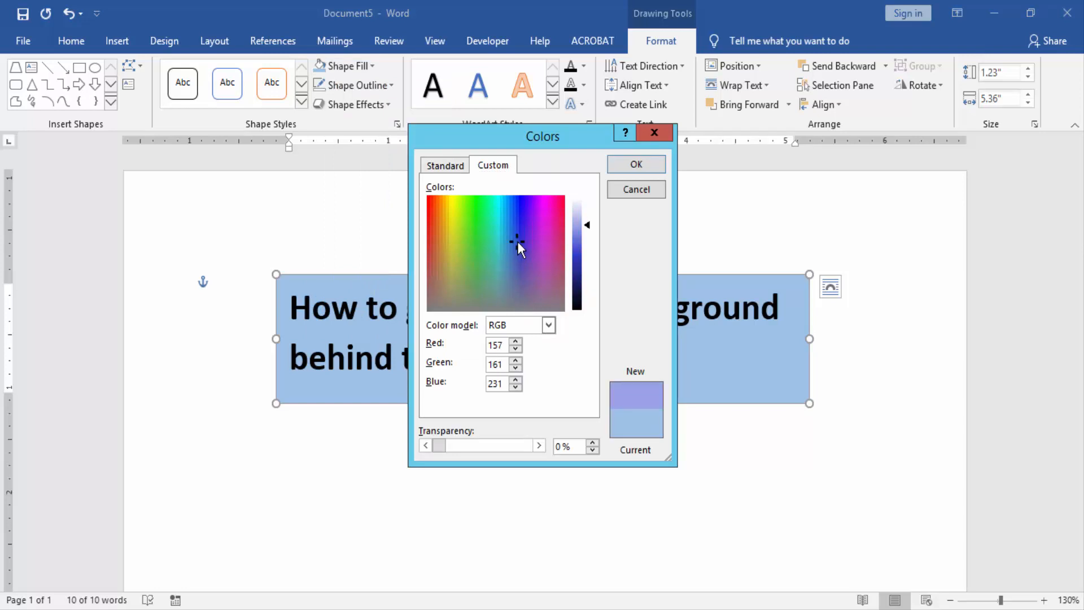
click(490, 230)
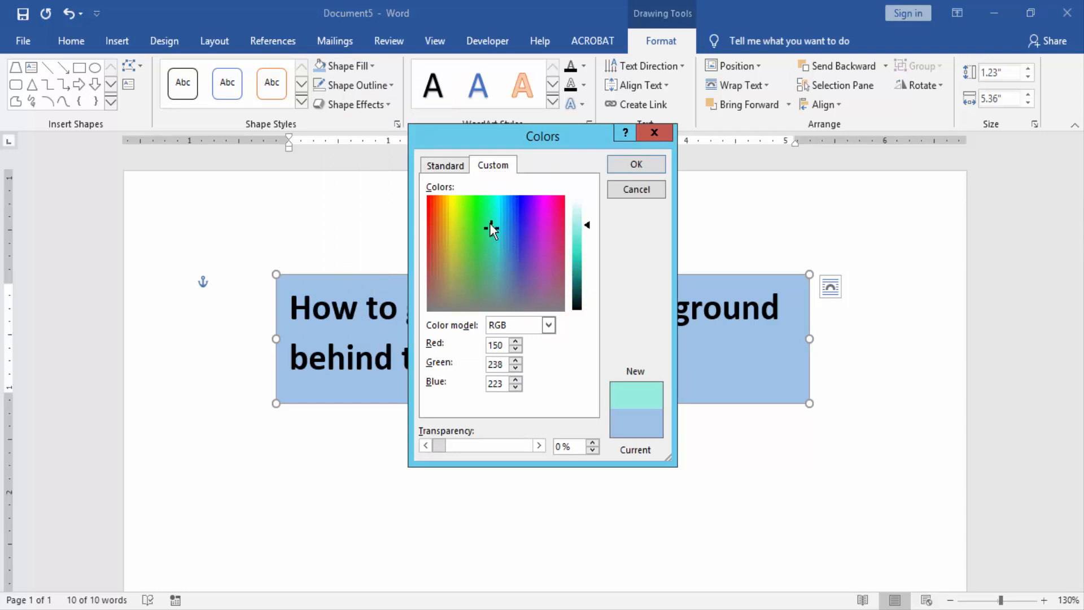
click(546, 228)
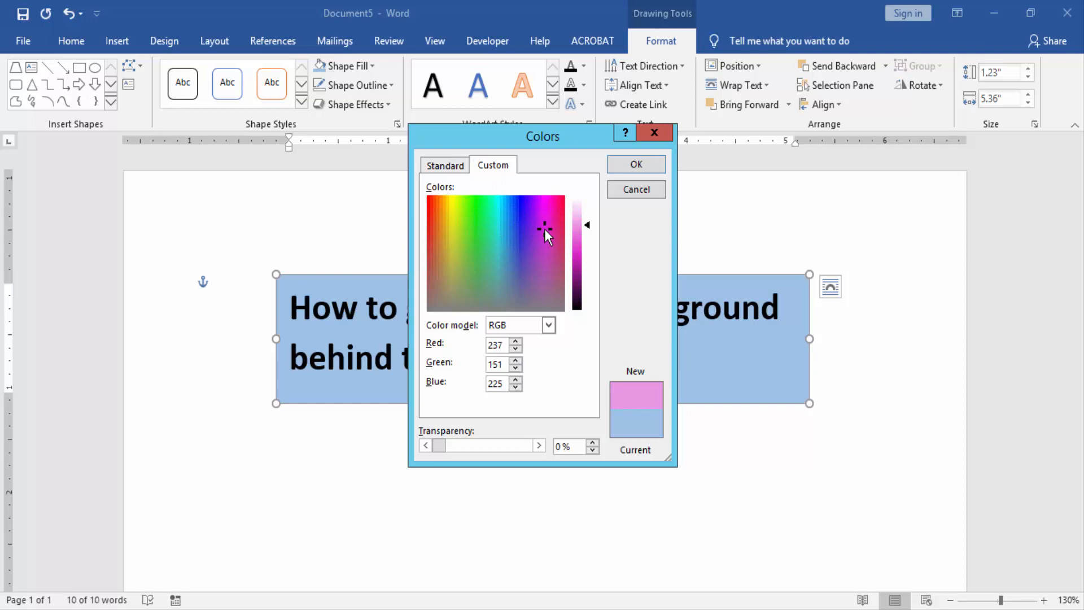
click(634, 164)
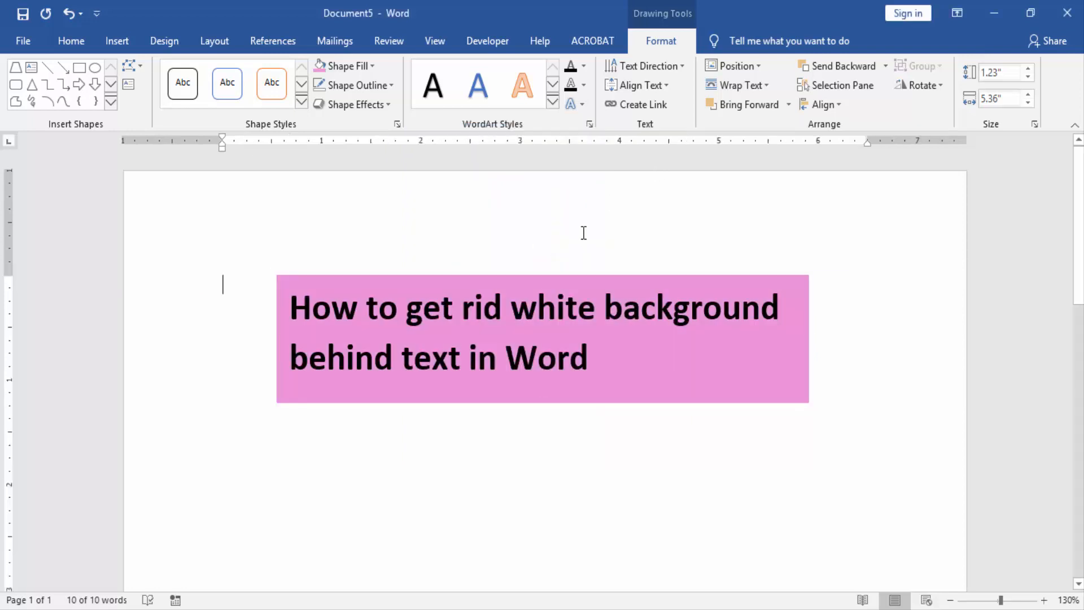
click(389, 268)
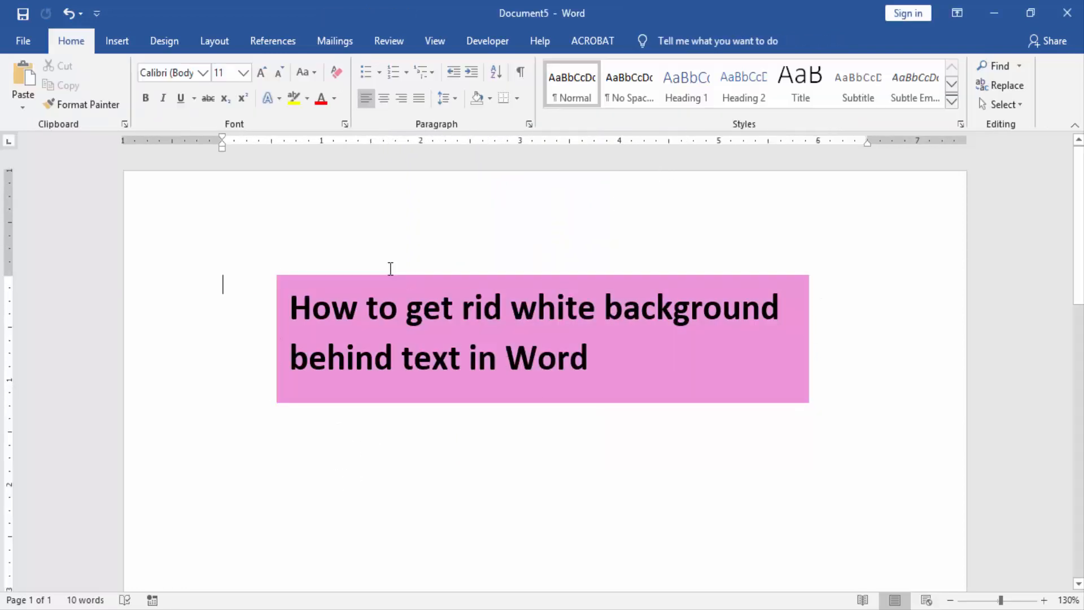
mouse_move(329, 450)
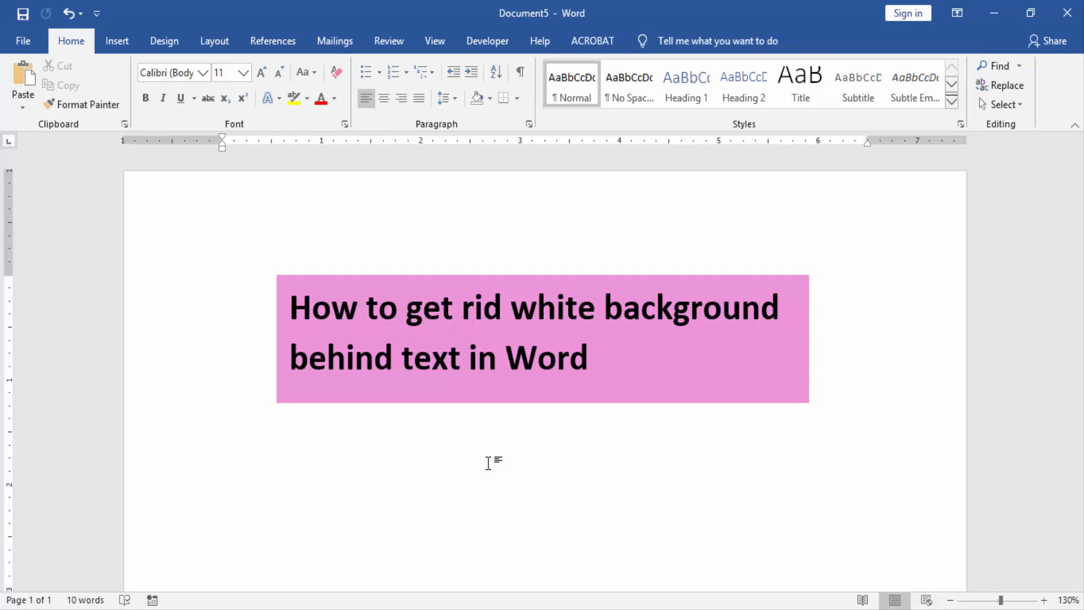
click(222, 284)
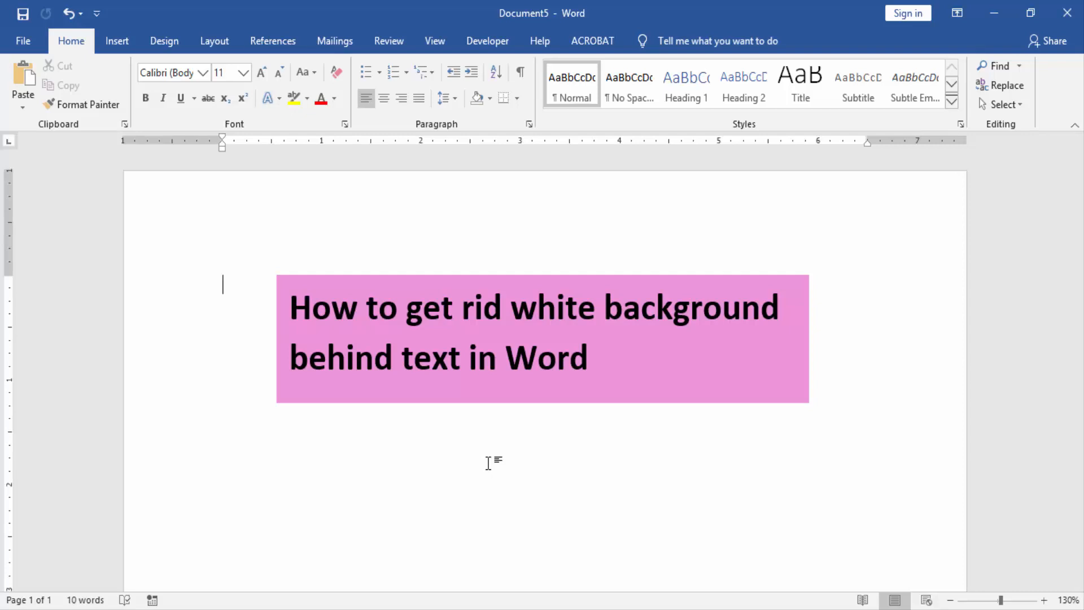